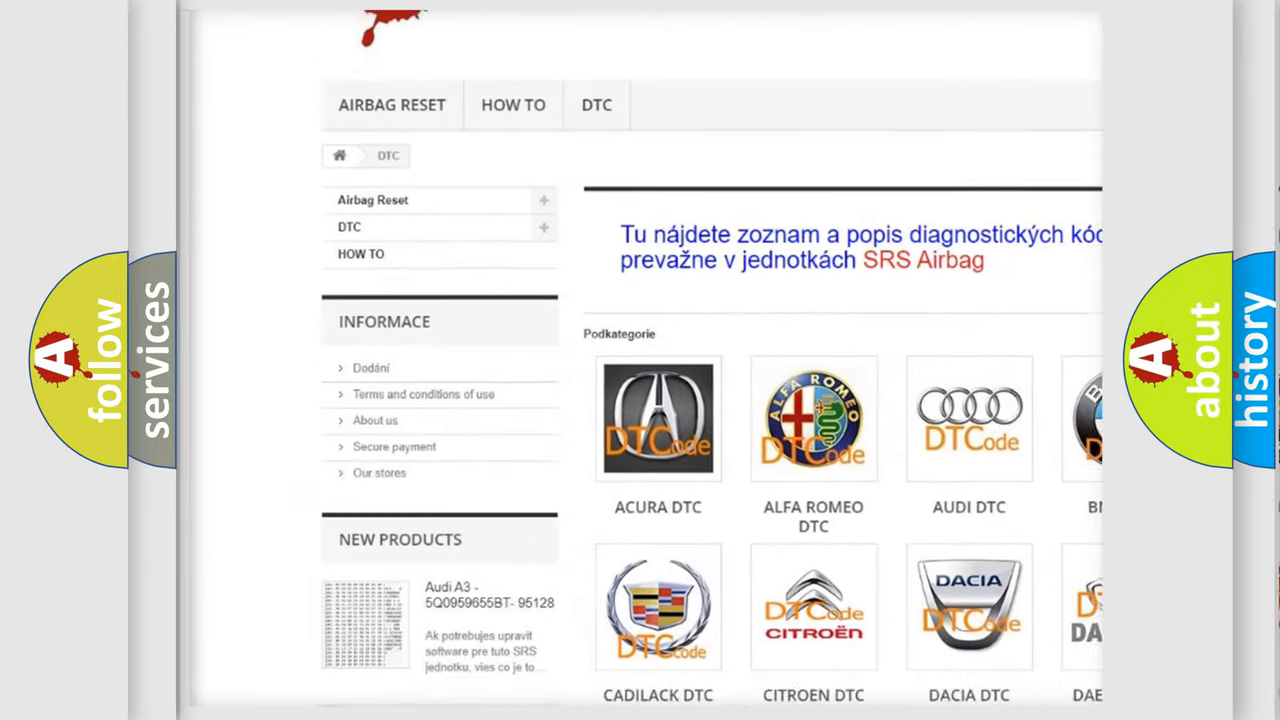
pyautogui.scroll(-3)
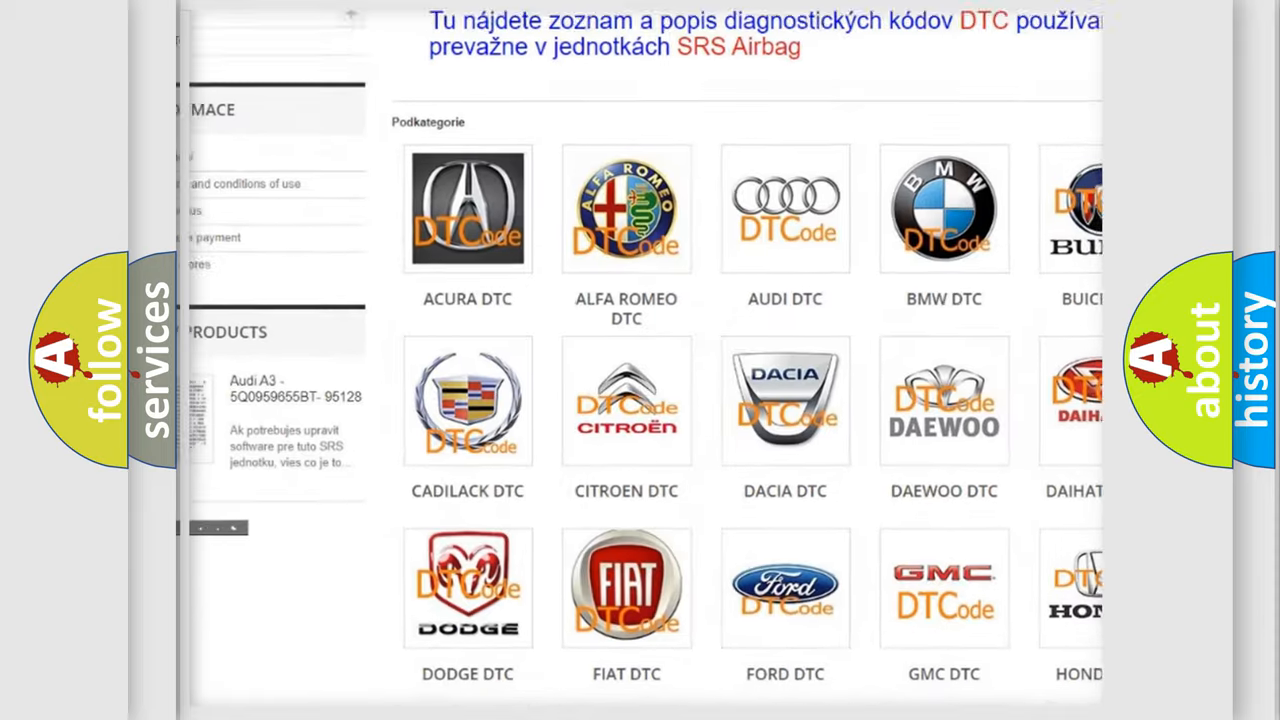
pyautogui.scroll(-3)
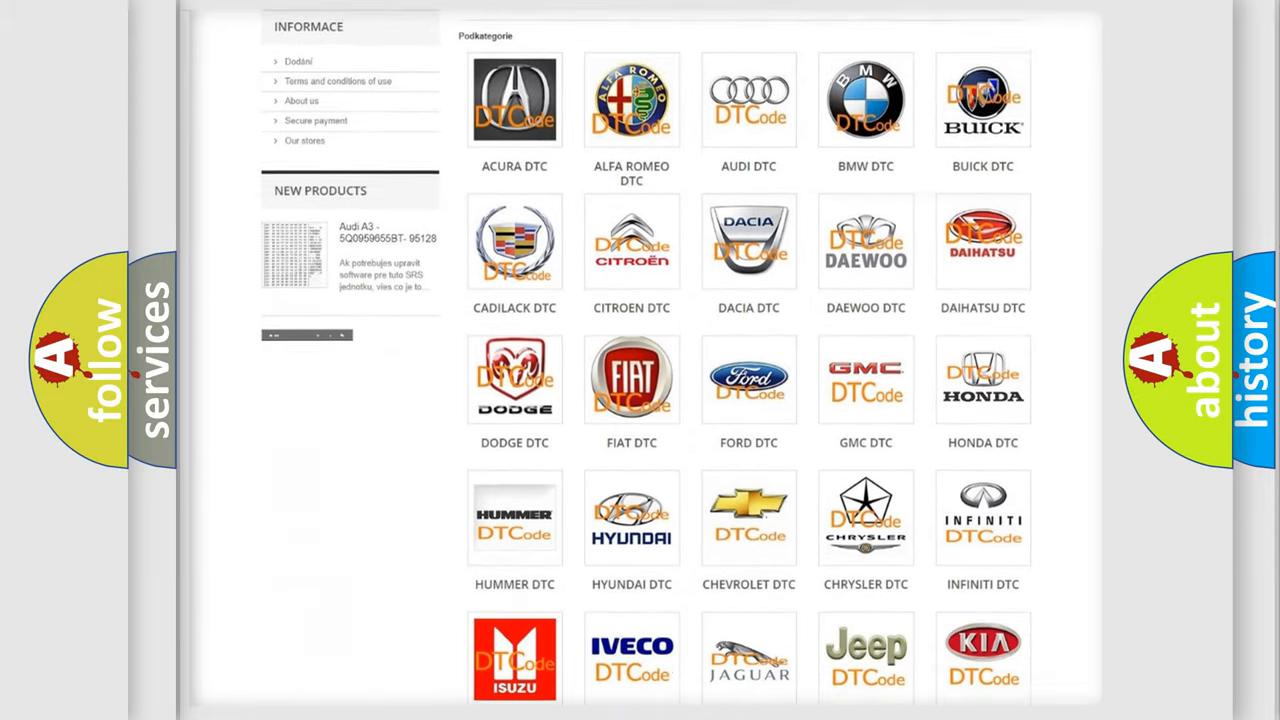
pyautogui.scroll(-3)
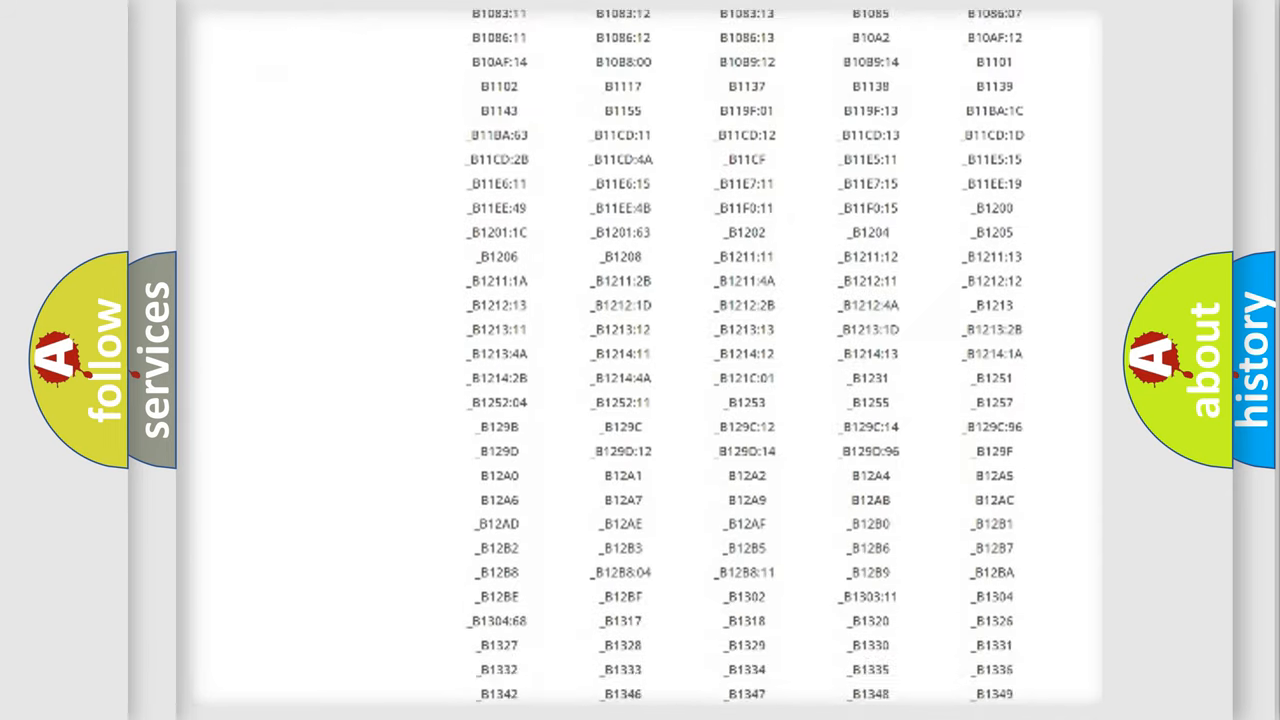
pyautogui.scroll(-3)
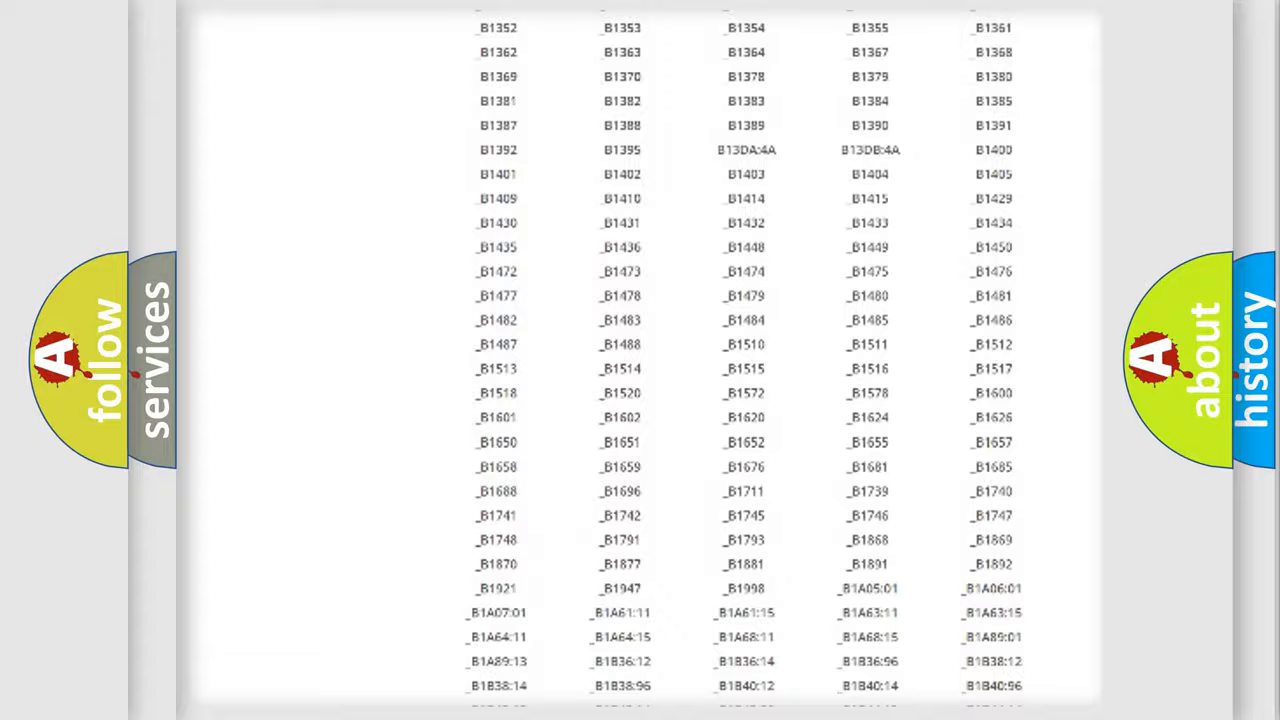